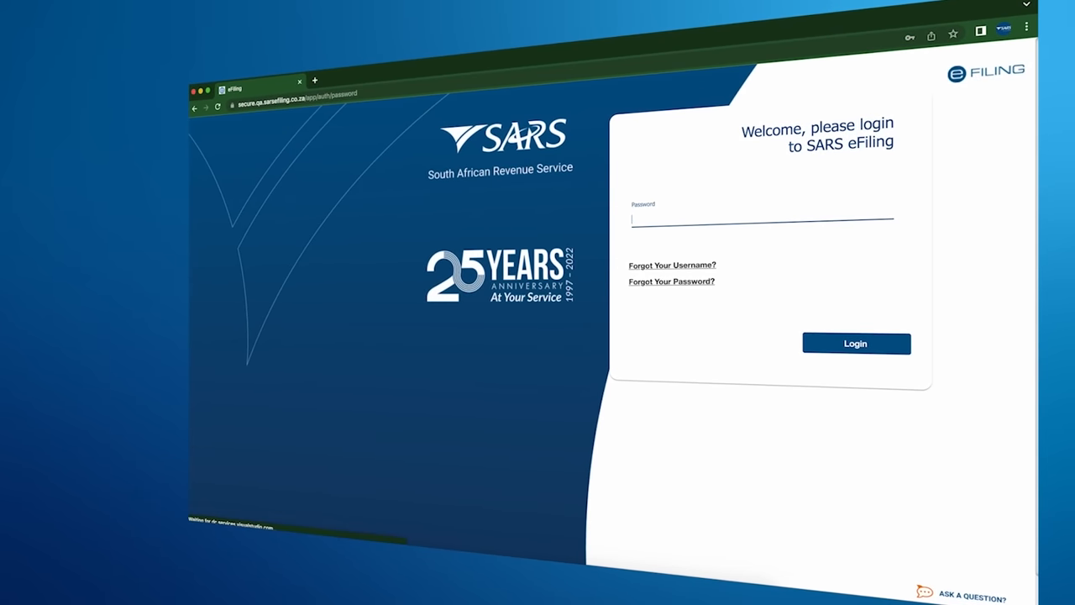
Log into eFiling with the password to reach the individual taxpayer home overview.
left_click(854, 342)
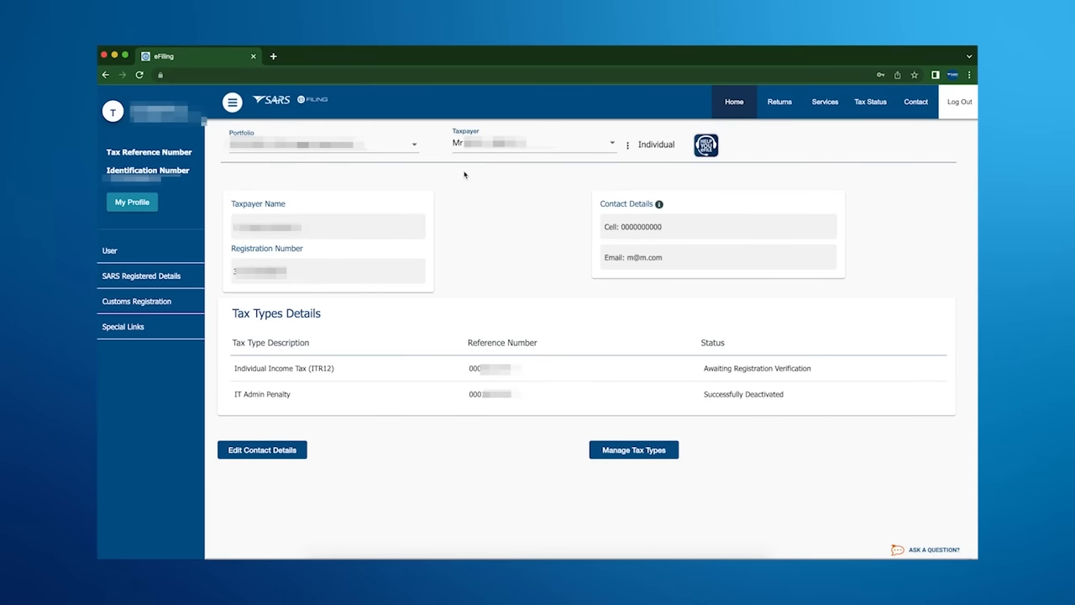
Reach the Change User Personality form via User > Change Website Profile, choosing Organisation.
left_click(110, 249)
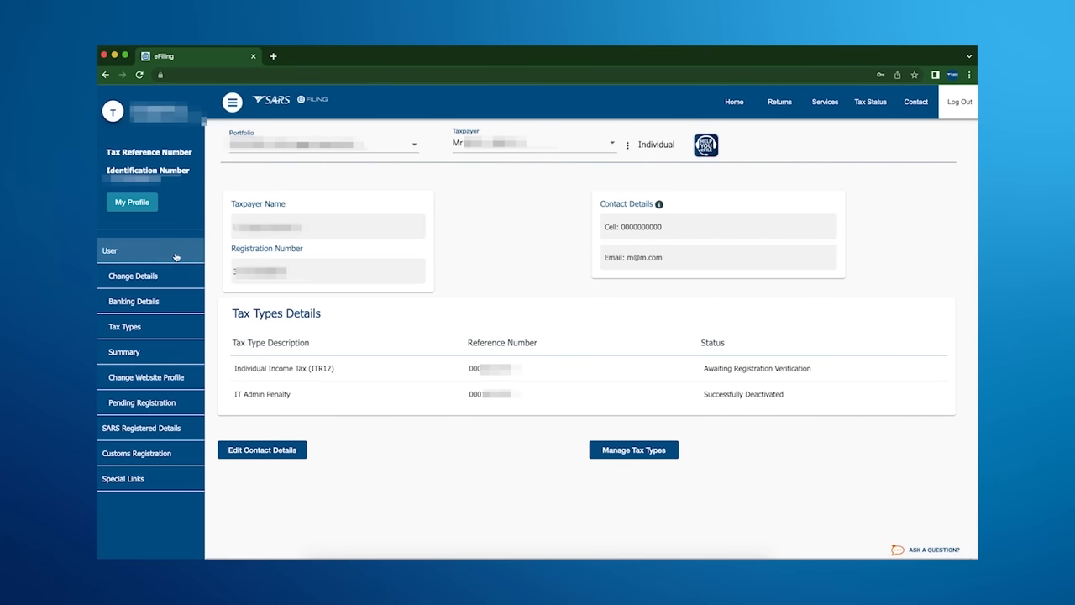
left_click(146, 377)
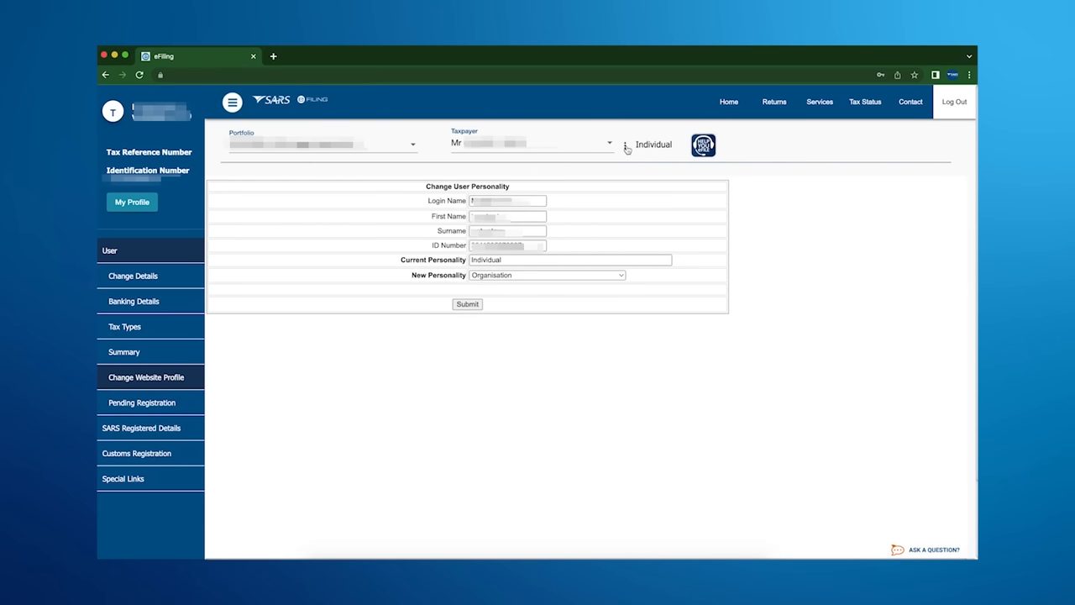
left_click(131, 202)
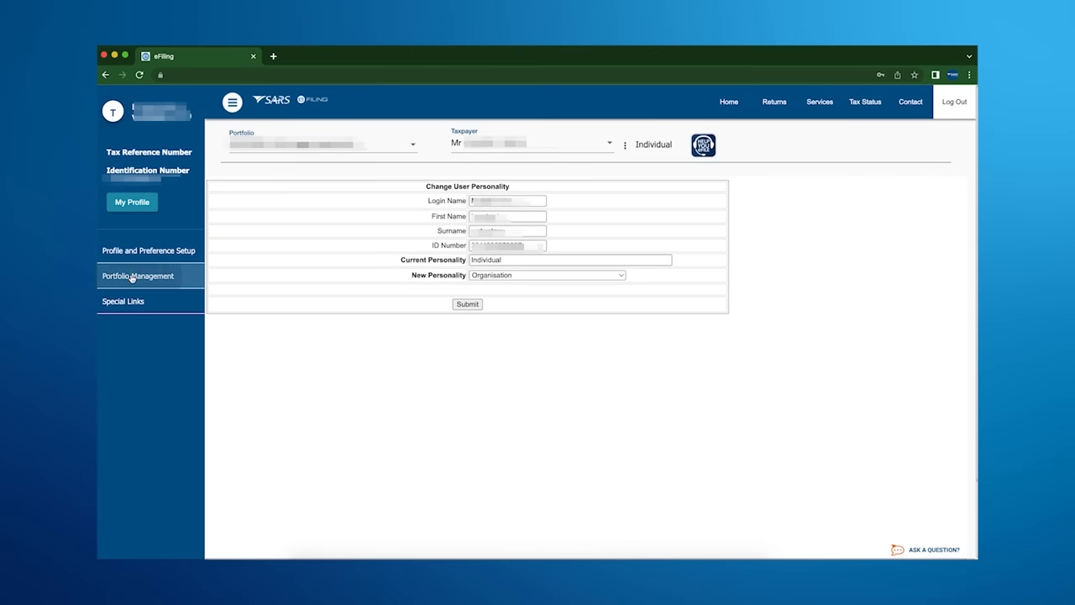
Save the linked portfolio's type as Organisation in Portfolio Management and go to that portfolio.
left_click(137, 276)
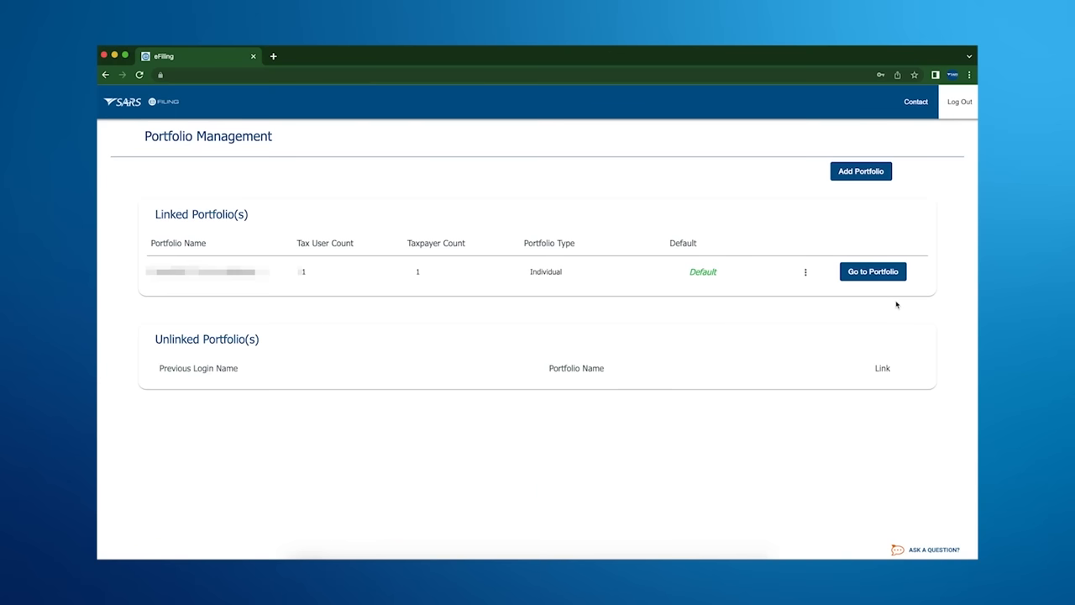
mouse_move(805, 272)
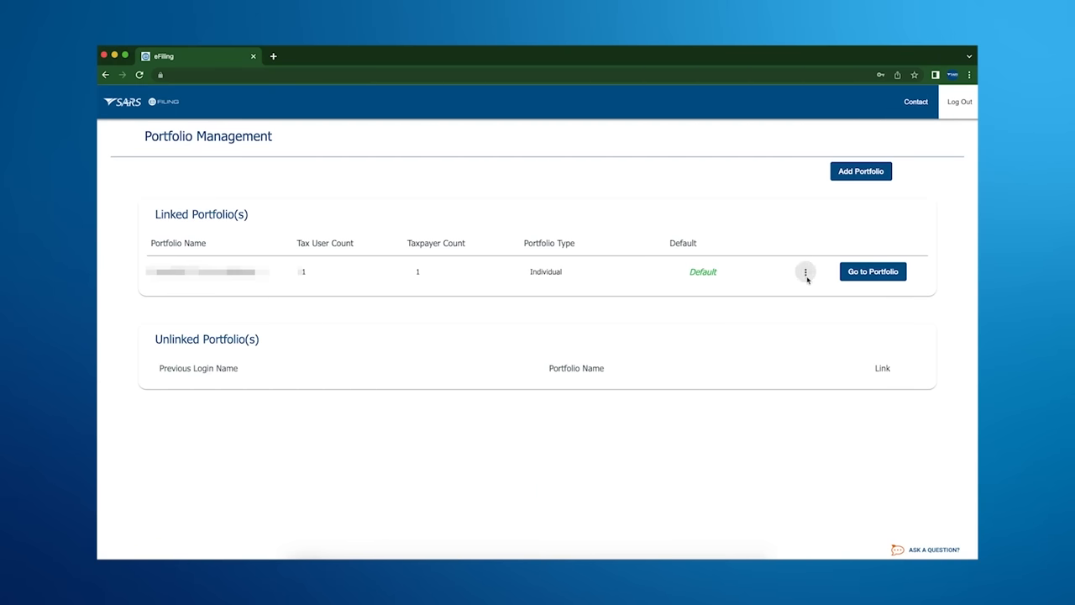
left_click(804, 272)
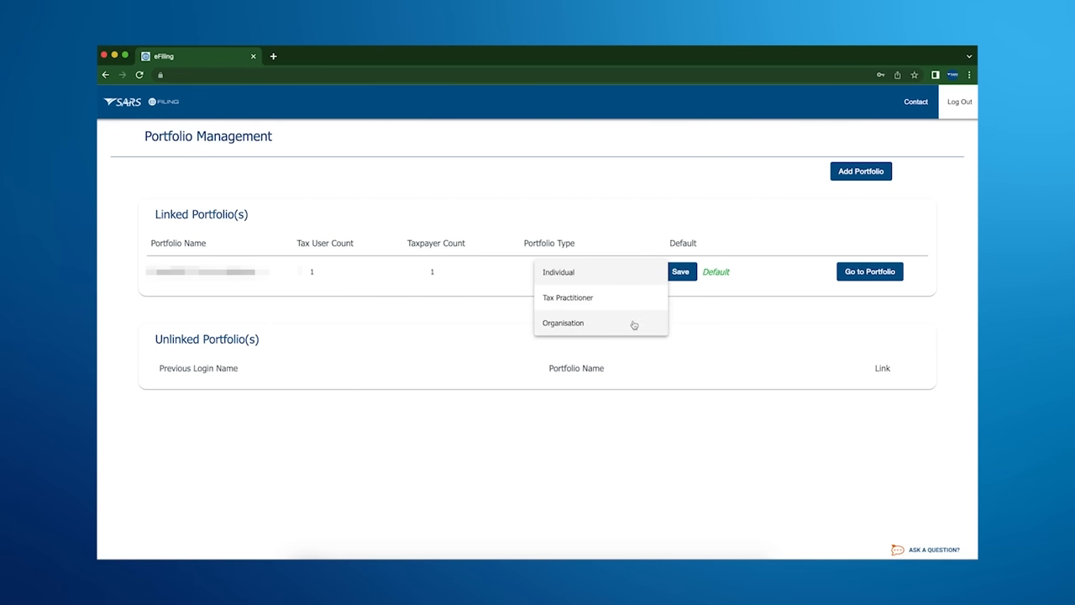
left_click(562, 323)
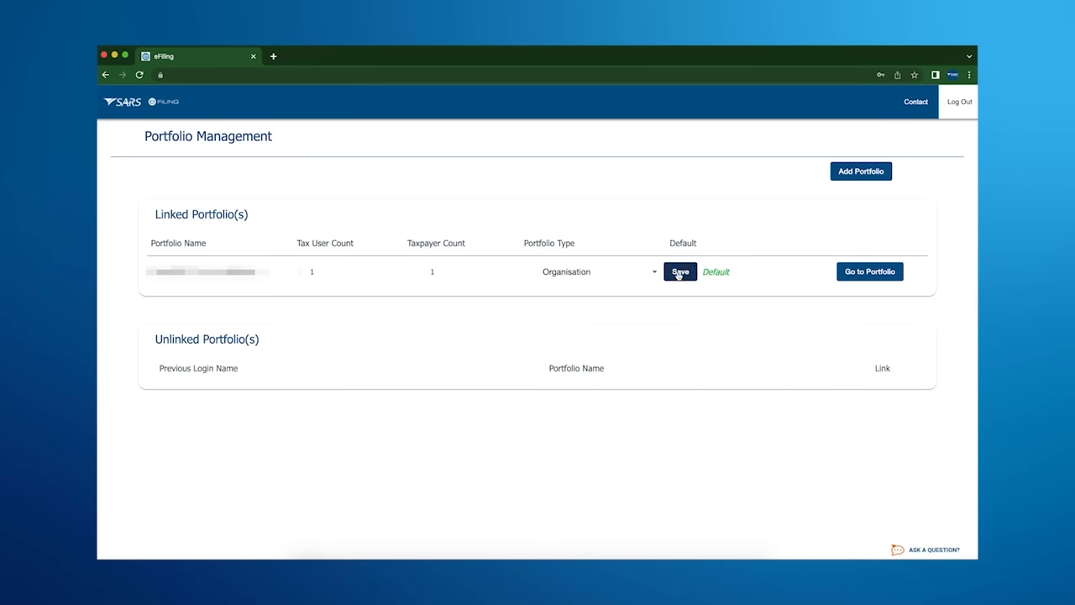
left_click(678, 272)
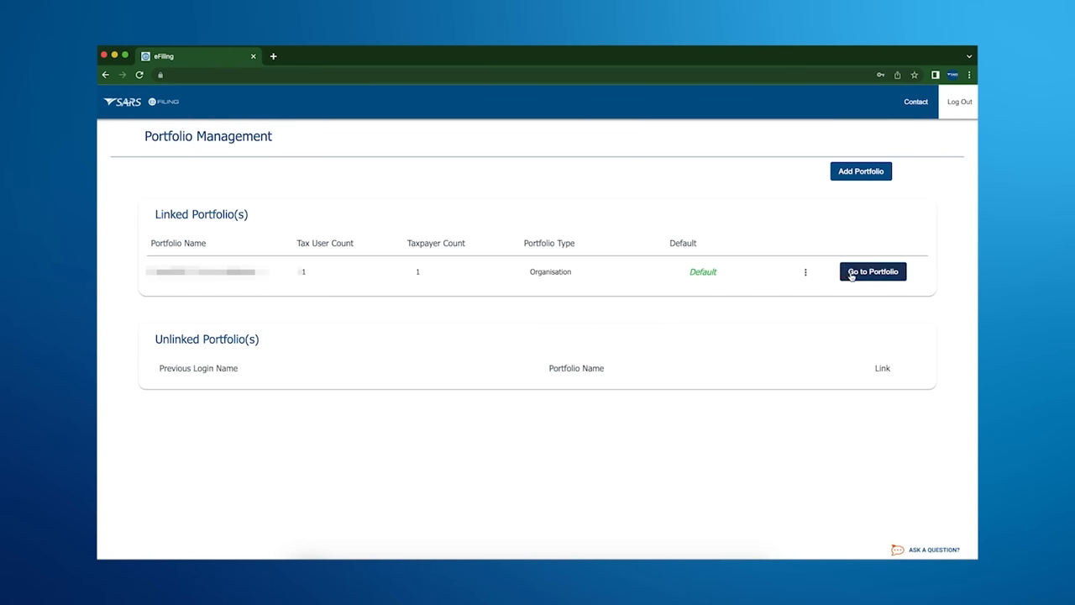
left_click(872, 272)
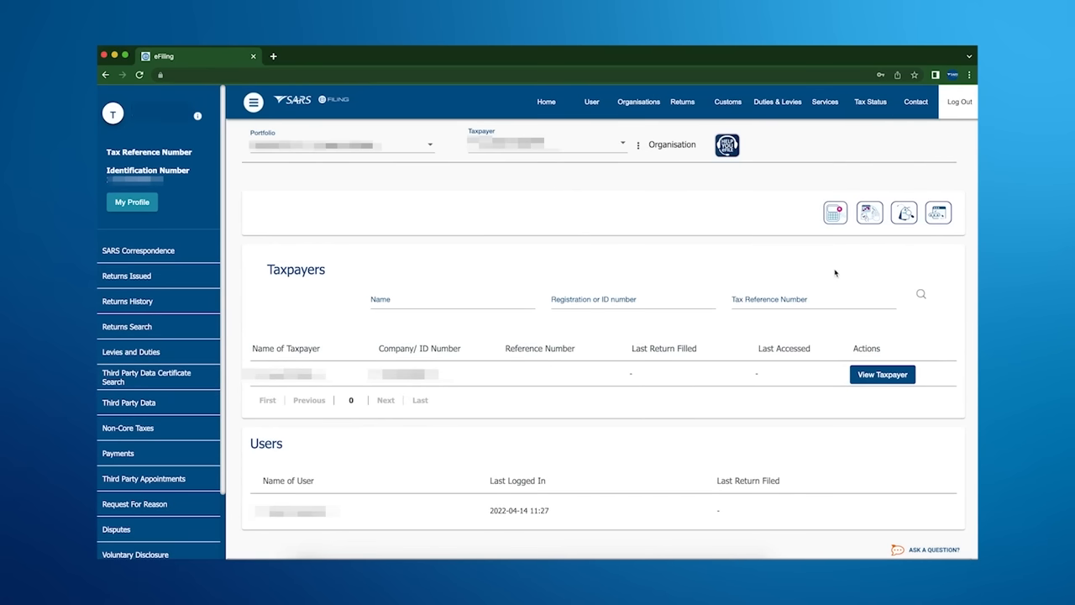
mouse_move(638, 103)
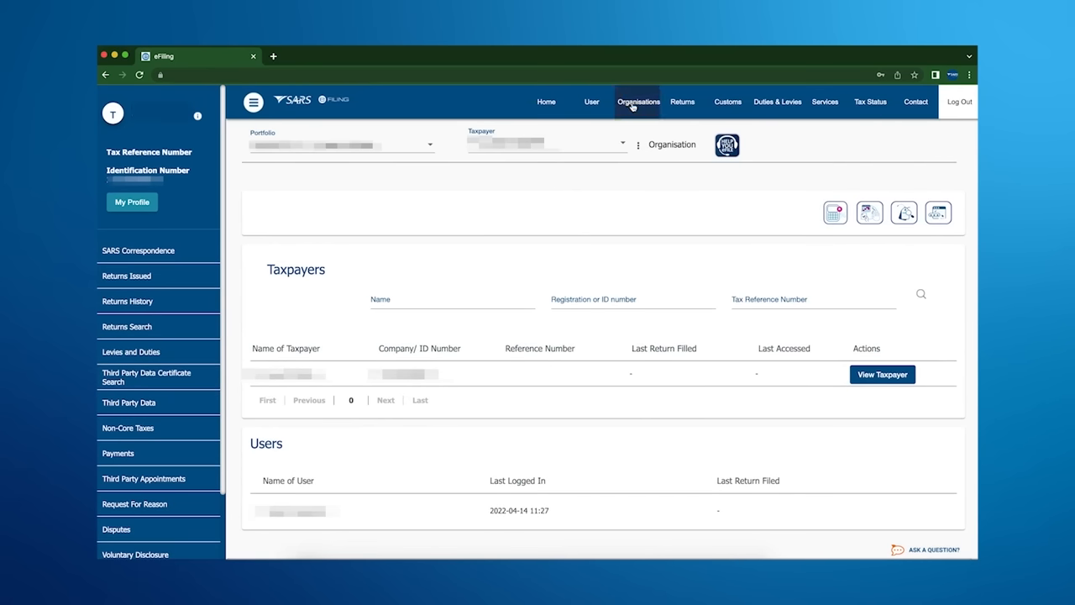
Launch Registration Licensing Accreditation under Customs Registration, getting the missing-profile message.
left_click(638, 102)
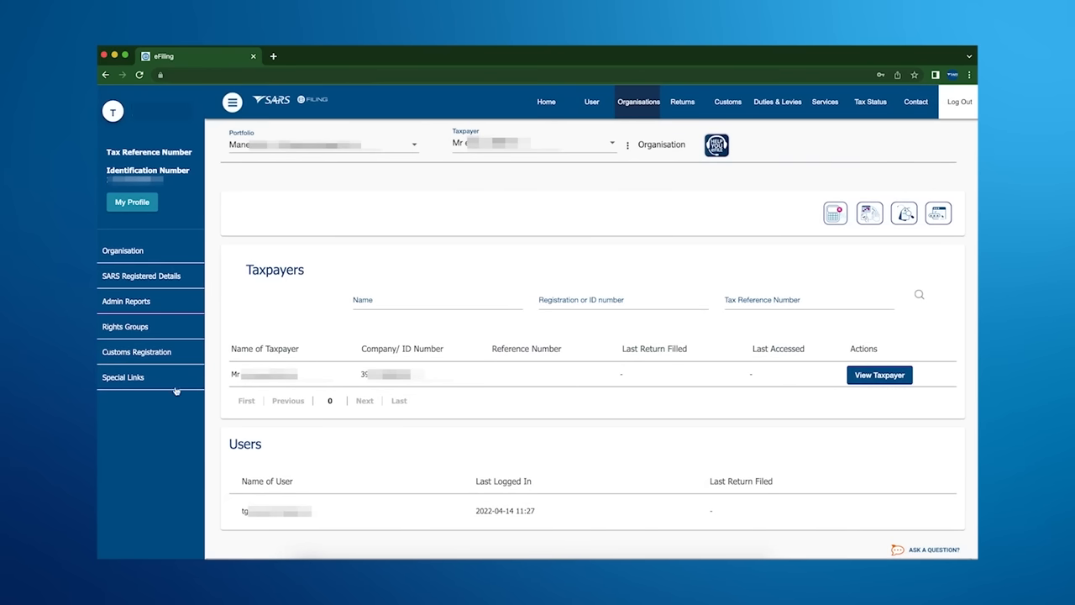
left_click(136, 351)
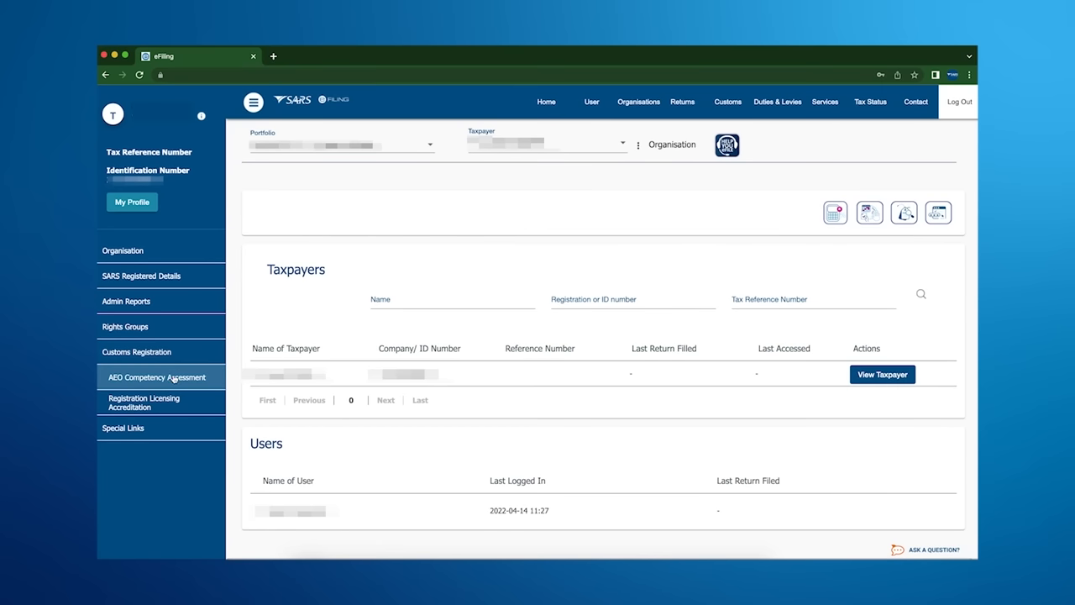
left_click(143, 401)
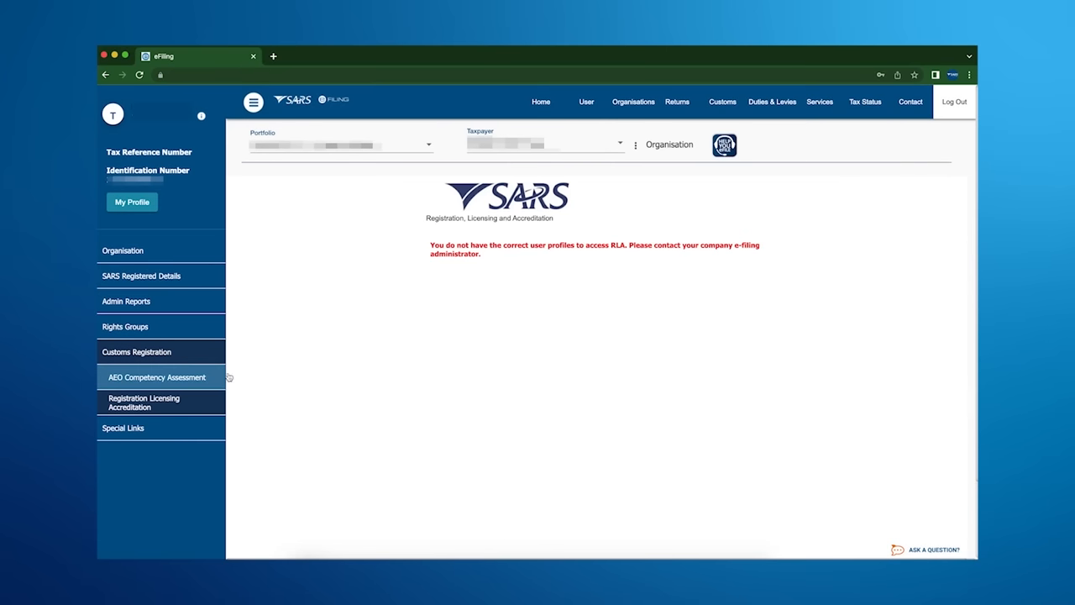
mouse_move(568, 277)
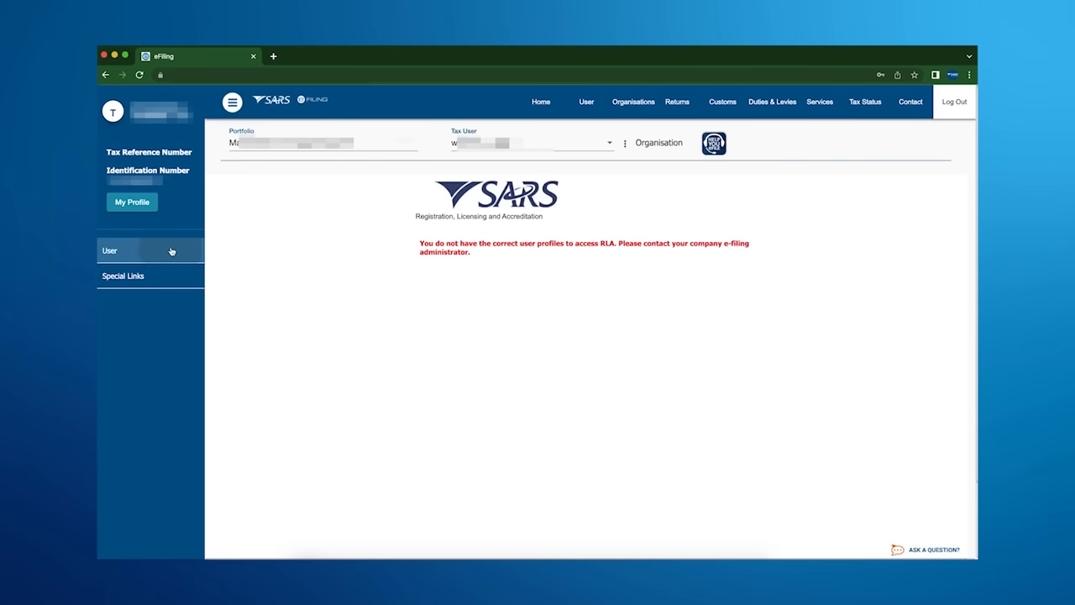
Update and save the user's RLA roles under User Rights, then review the Change Details form.
left_click(109, 248)
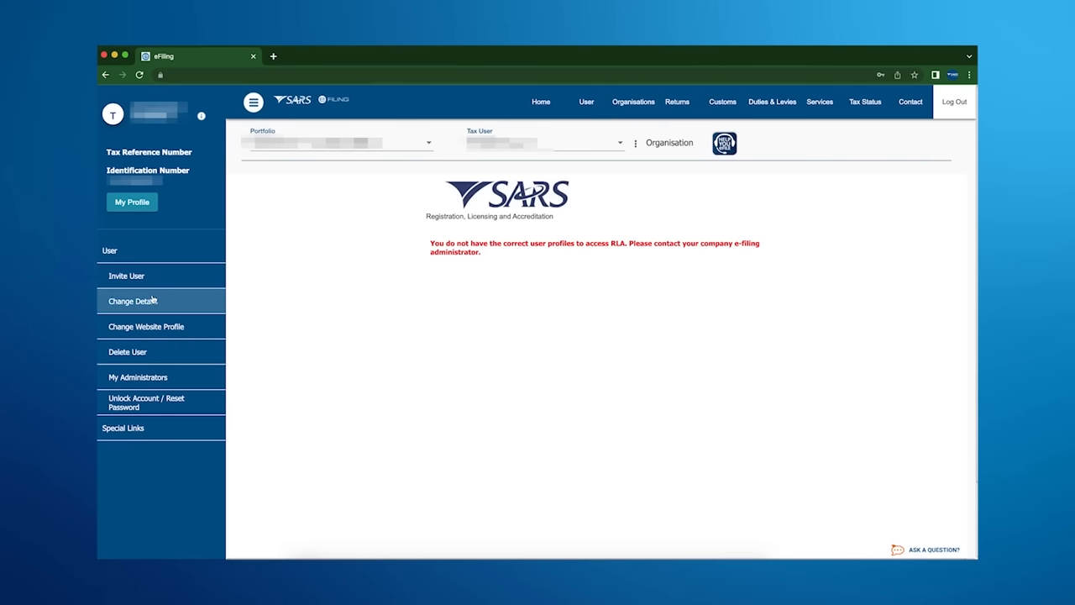
left_click(131, 300)
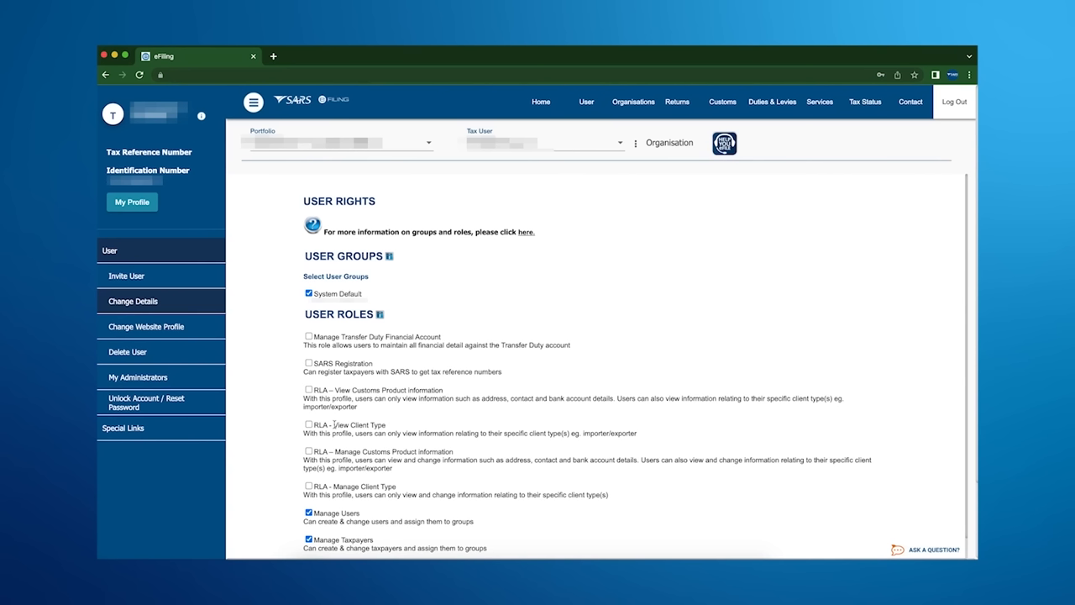
left_click(131, 301)
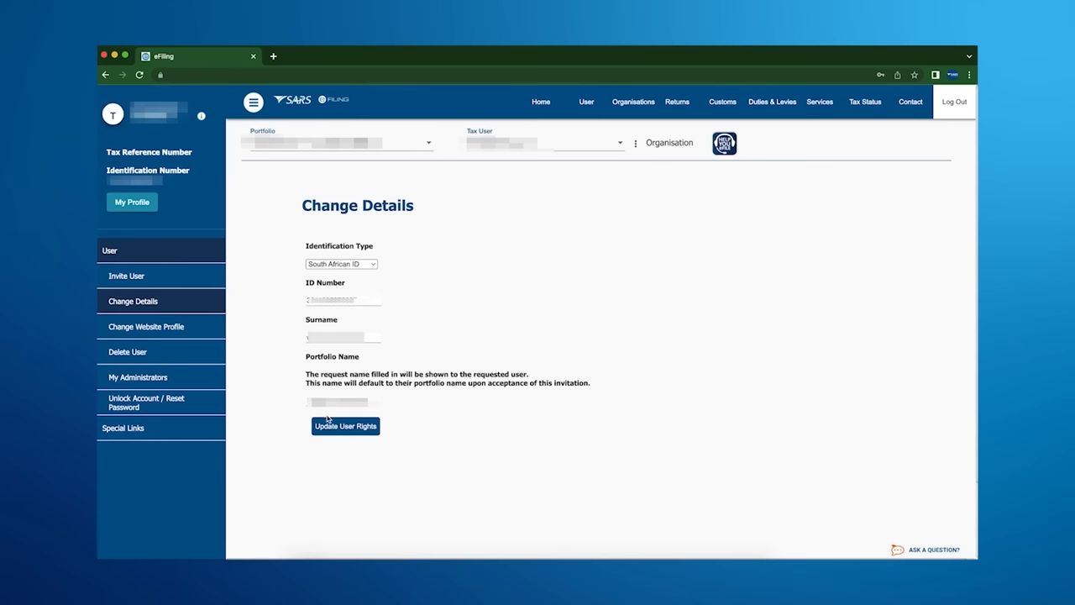
left_click(346, 427)
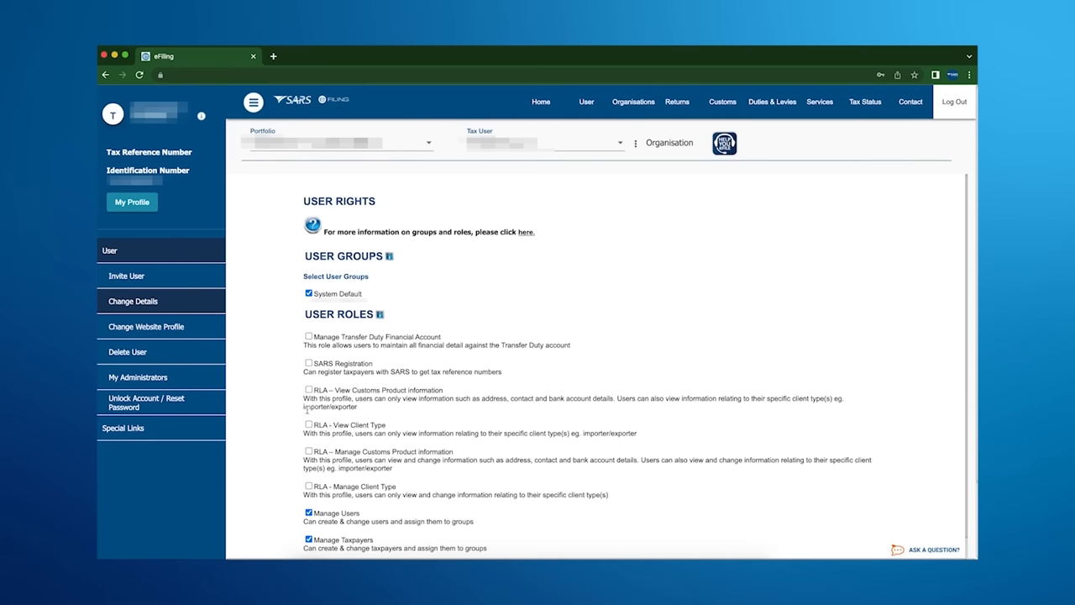
scroll("down", 3)
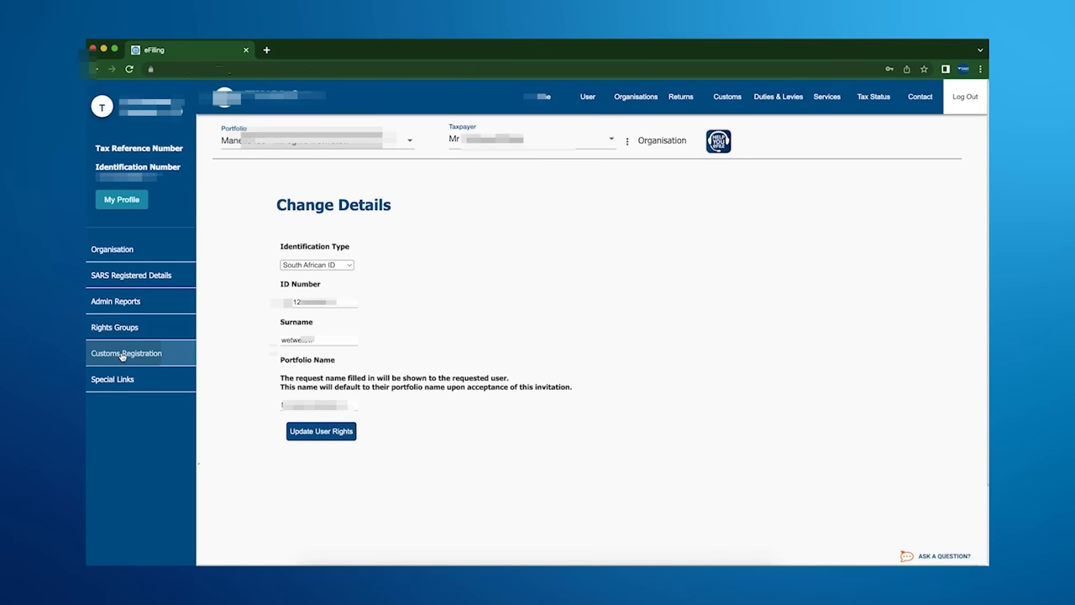
Start RLA enrolment as a New registration and continue into the Customs Trader Portal dashboard.
left_click(126, 352)
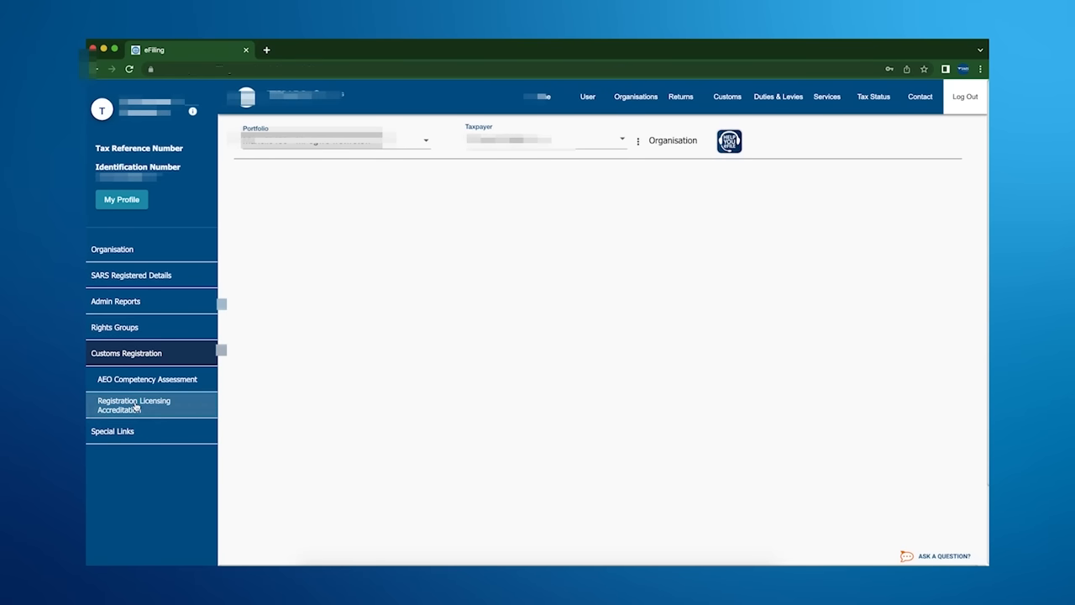
left_click(133, 405)
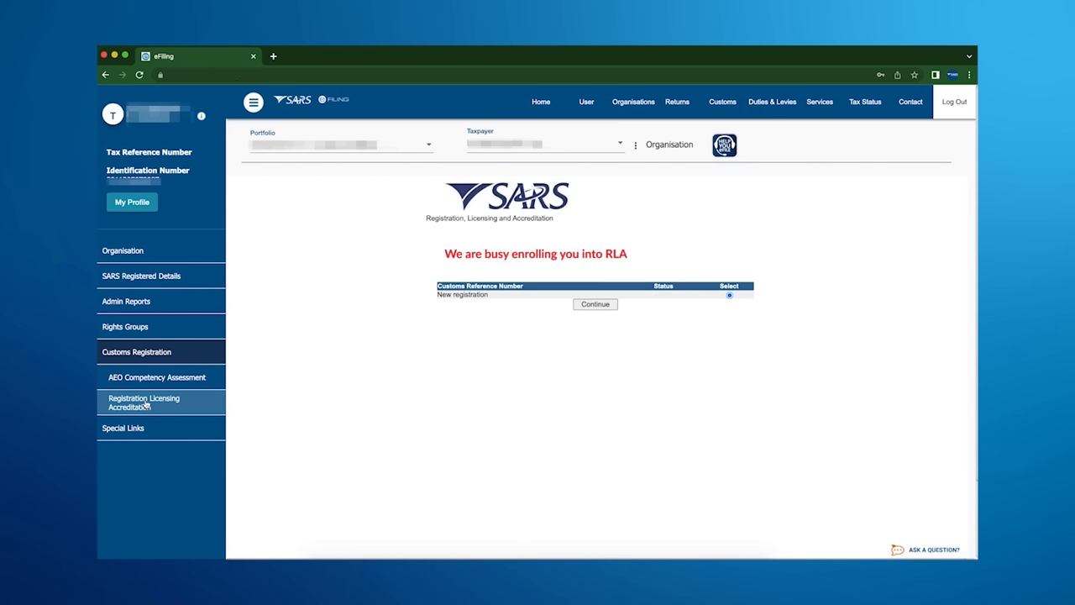
left_click(594, 304)
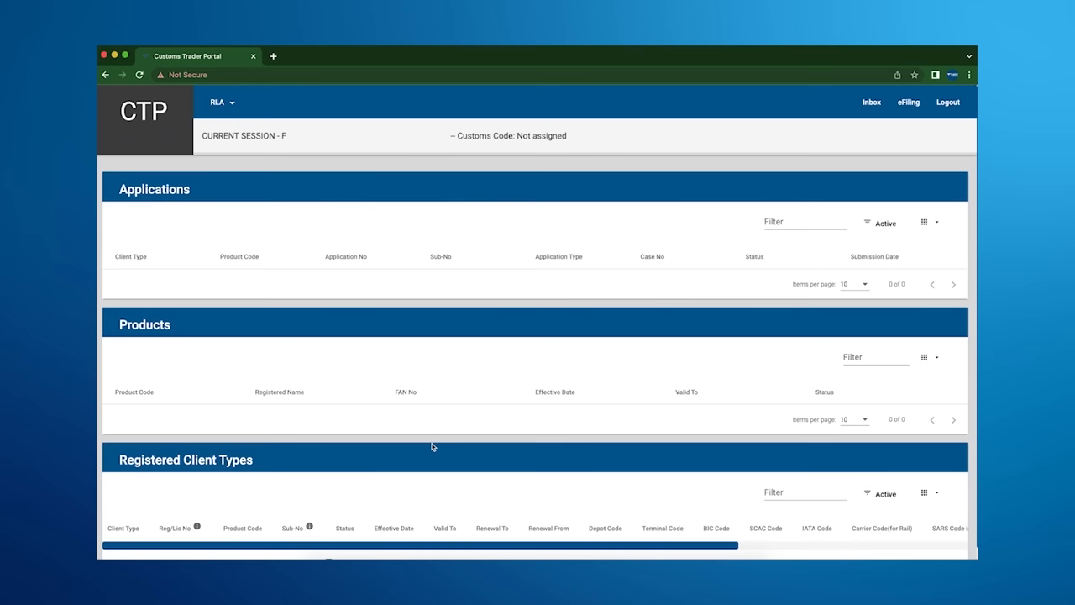
Submit a new RLA application via Registrations > New Application as a local South African applicant.
left_click(222, 103)
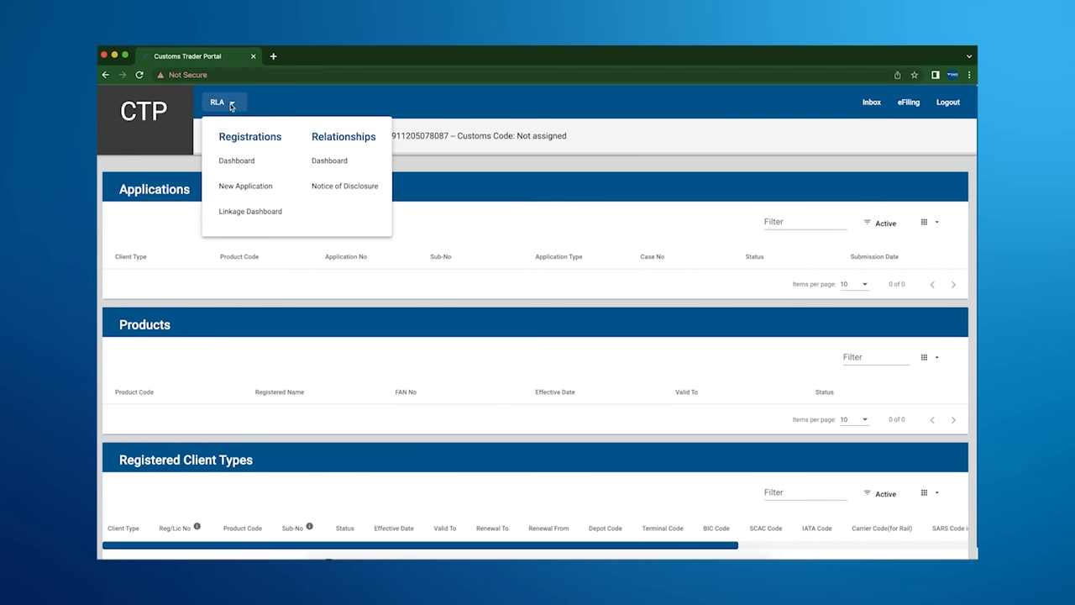
mouse_move(246, 185)
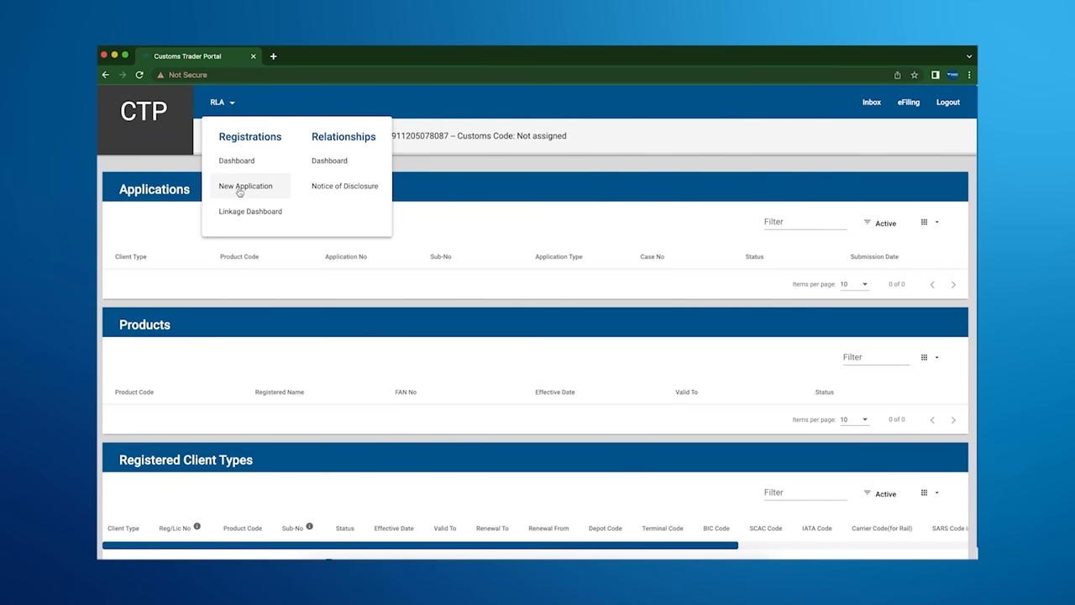
left_click(245, 185)
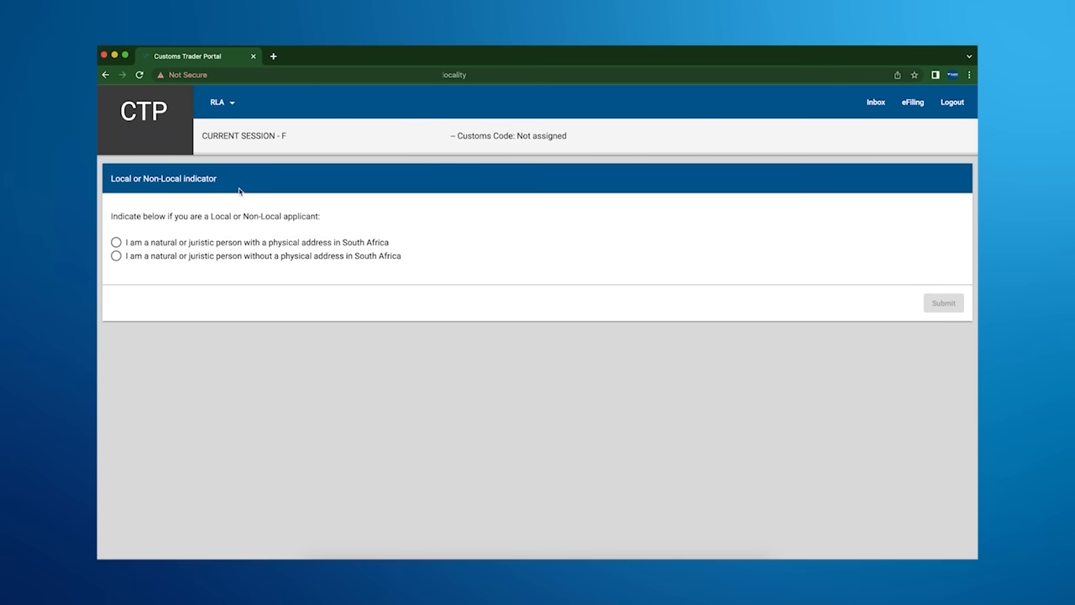
mouse_move(238, 178)
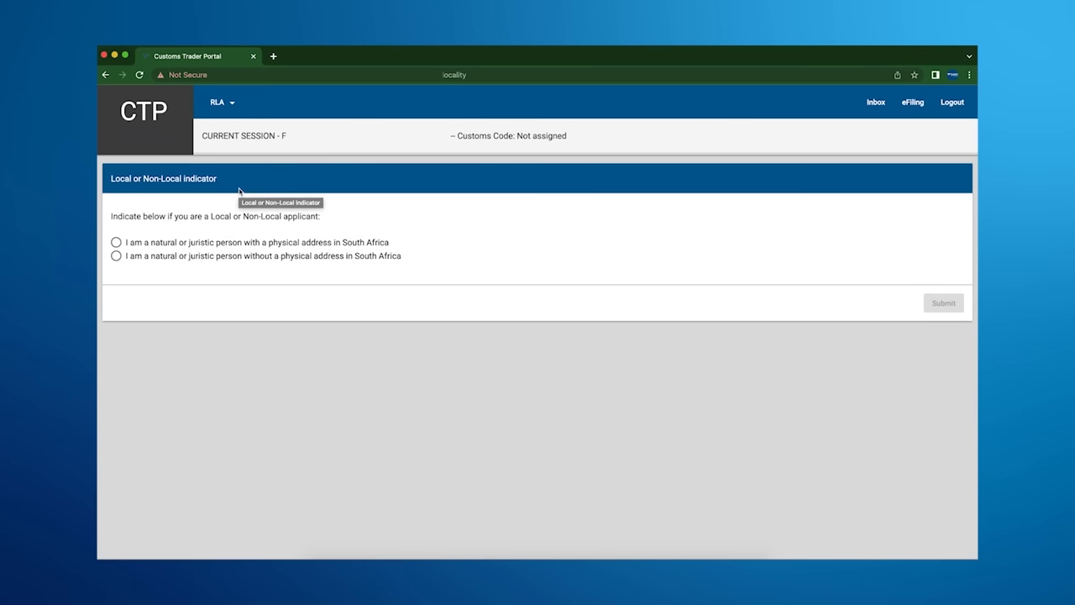
mouse_move(239, 192)
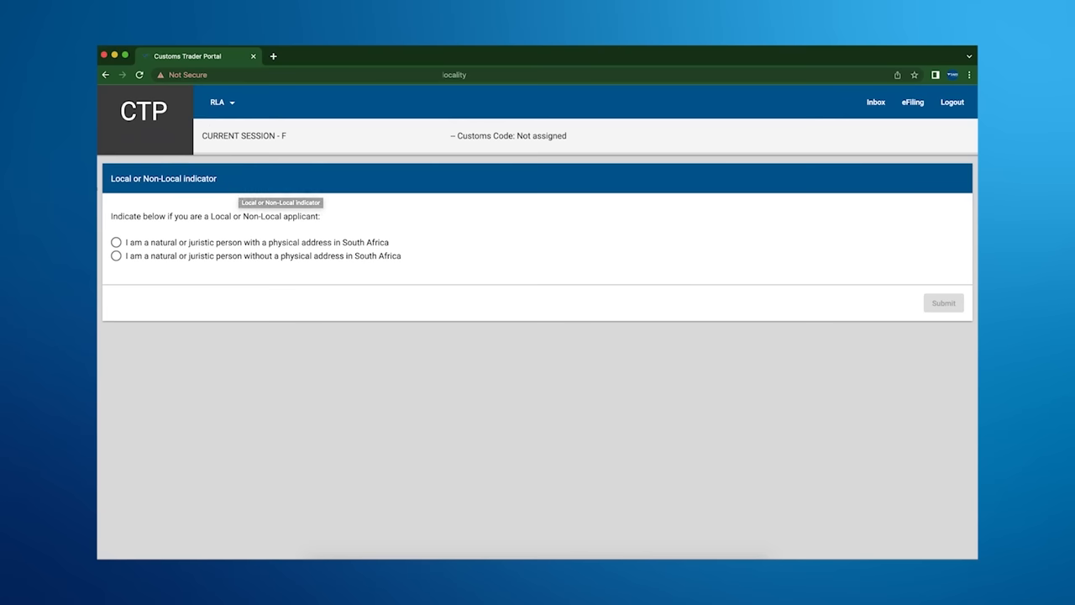
left_click(116, 242)
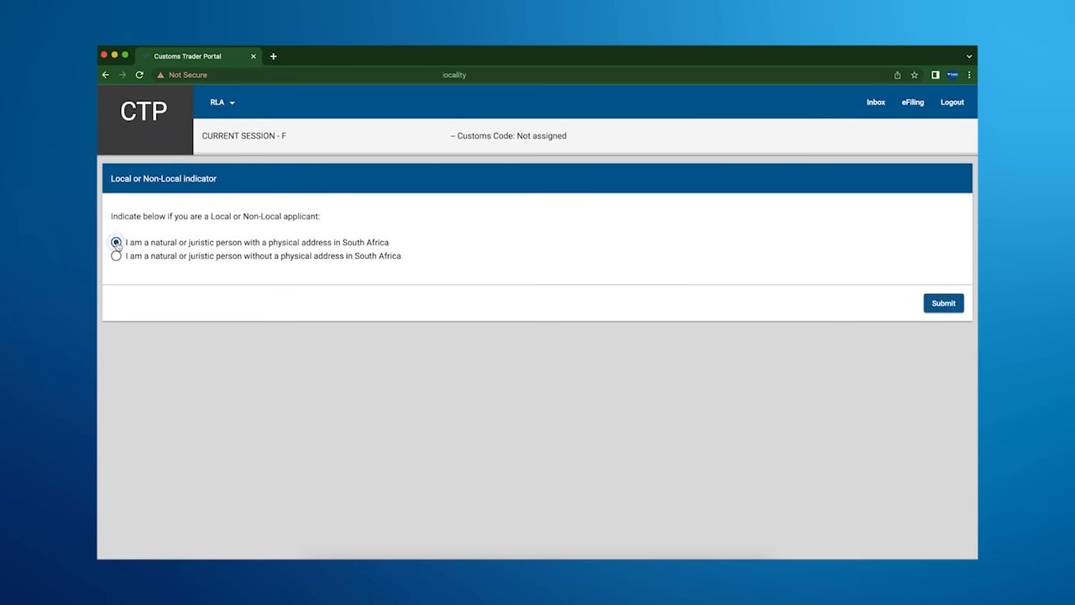
mouse_move(117, 242)
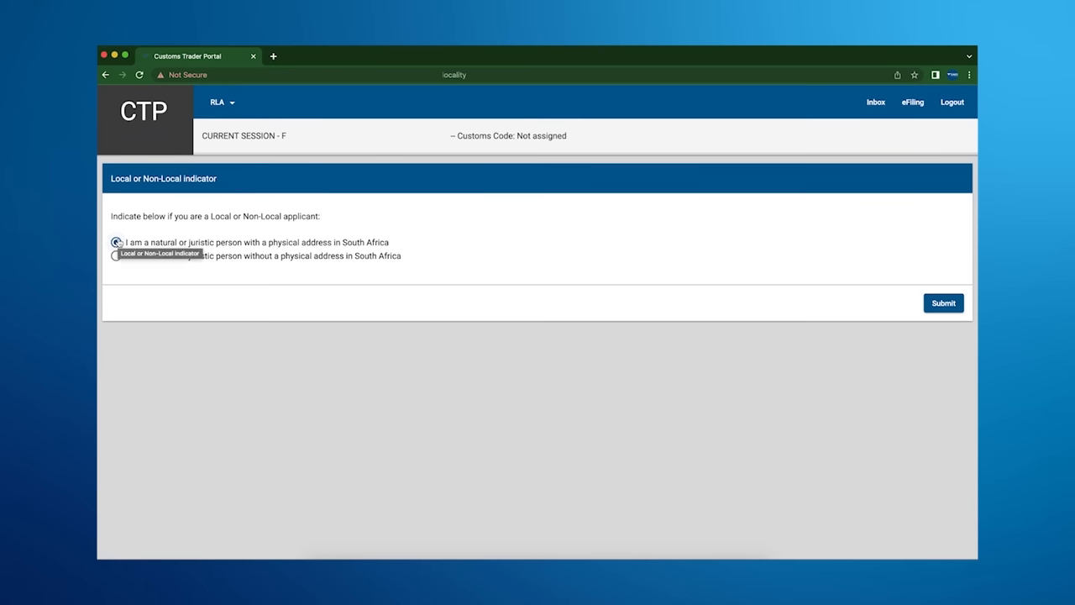
left_click(942, 303)
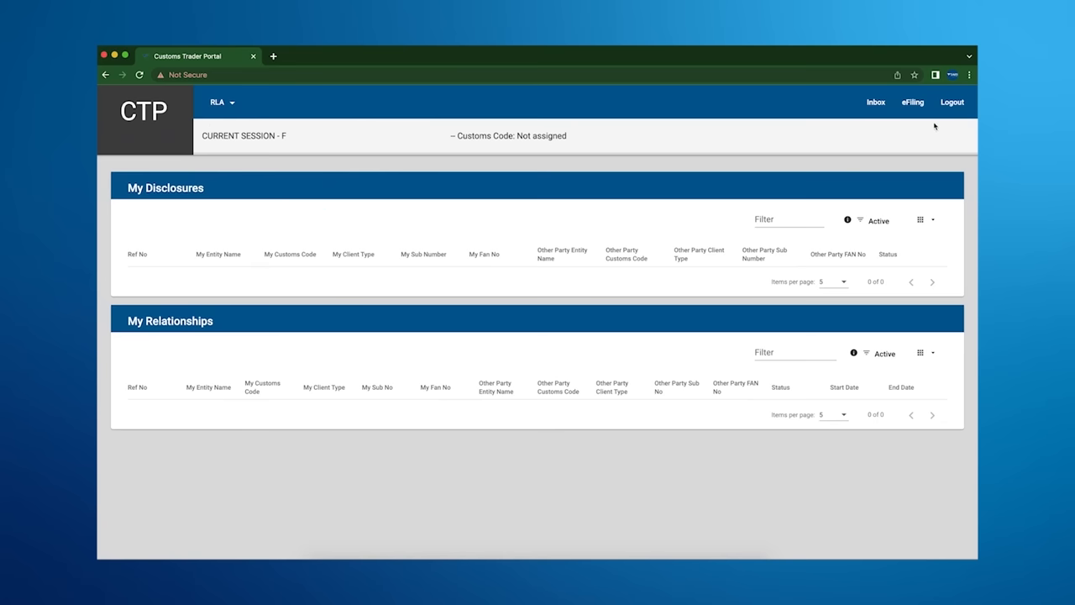
mouse_move(379, 255)
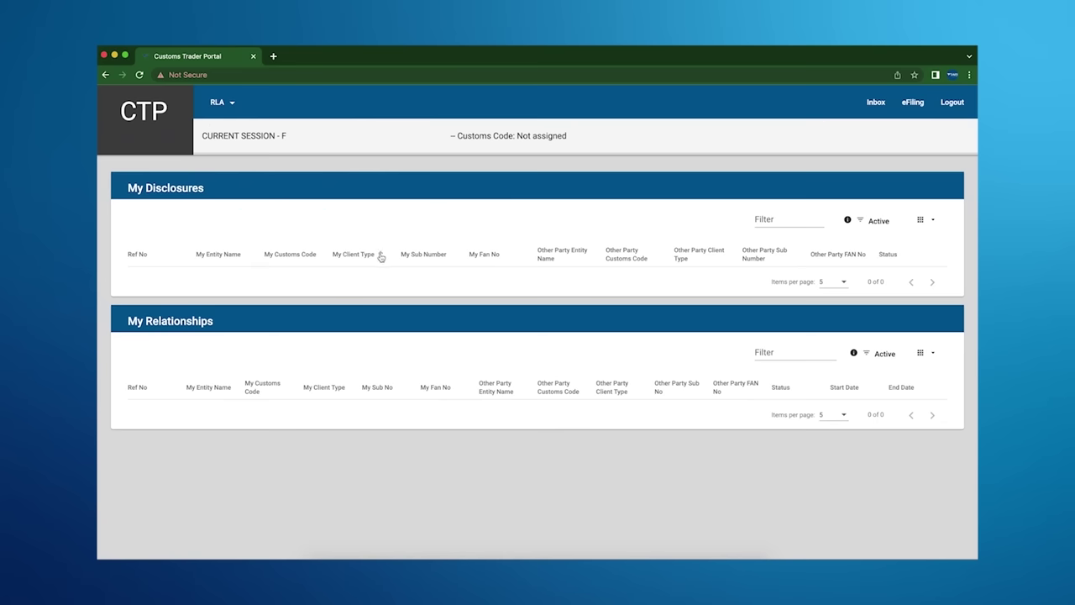